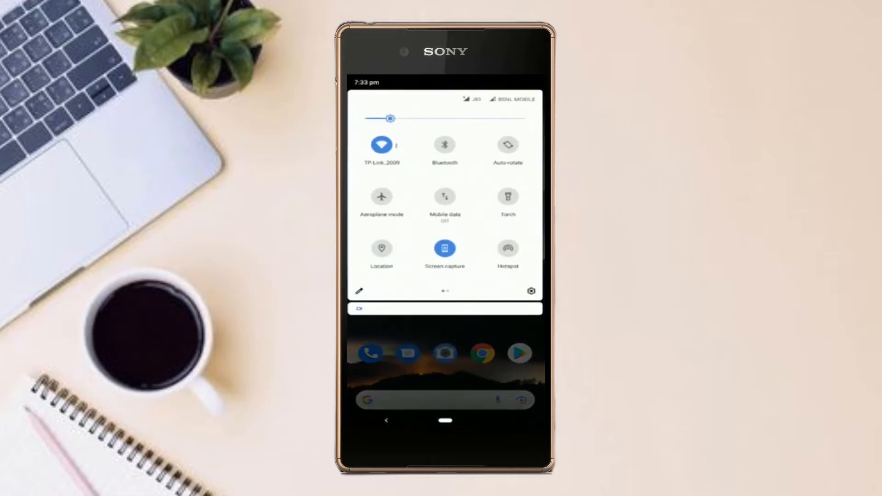
- Enable Developer options in Settings and show its page with the OEM unlocking setting
left_click(531, 292)
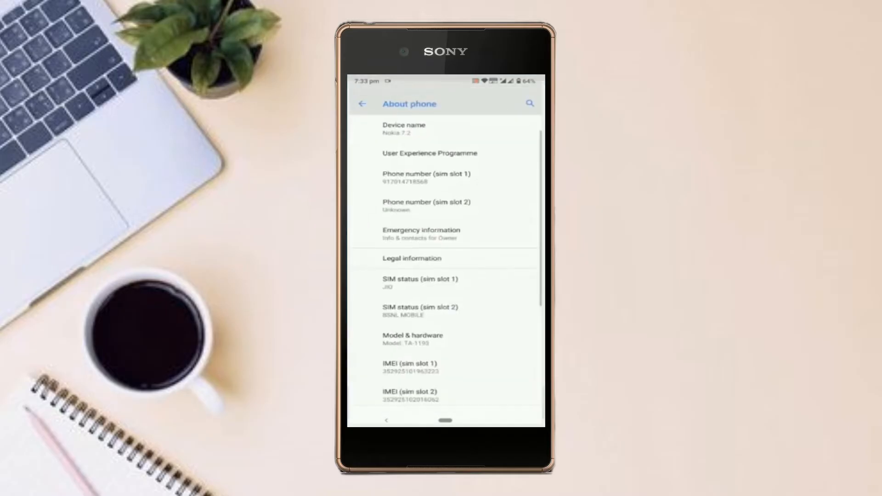
scroll("down", 3)
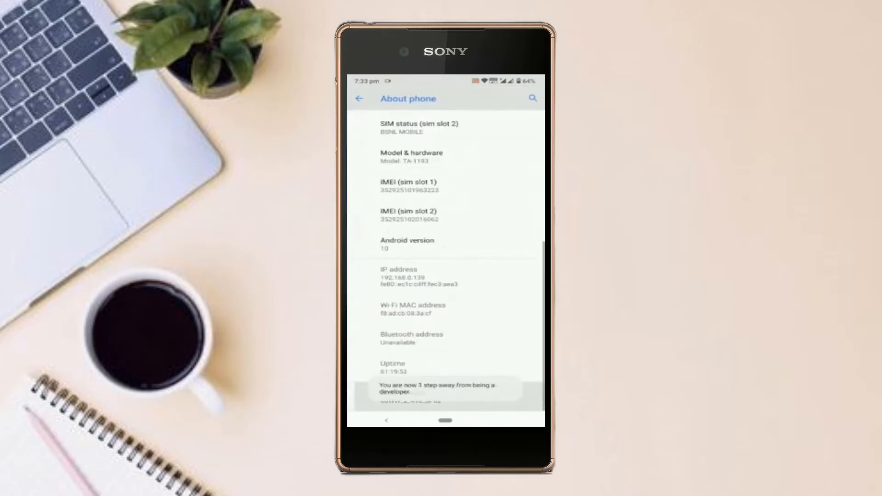
left_click(360, 98)
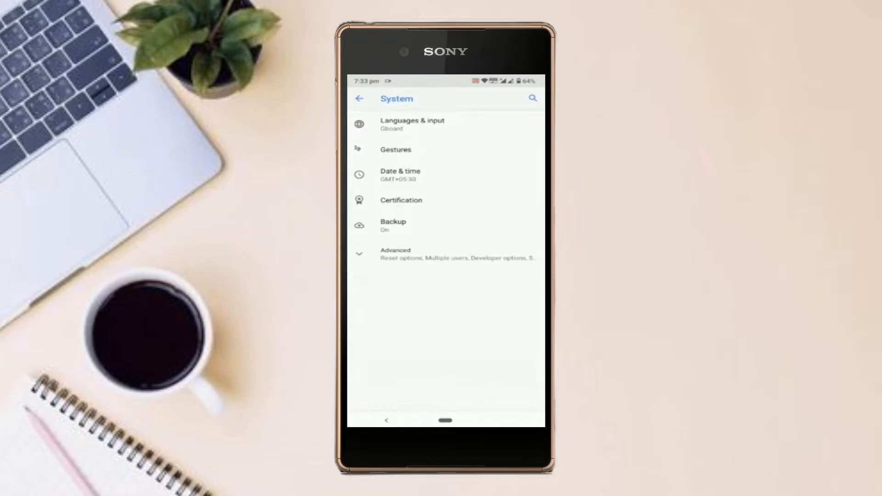
left_click(395, 253)
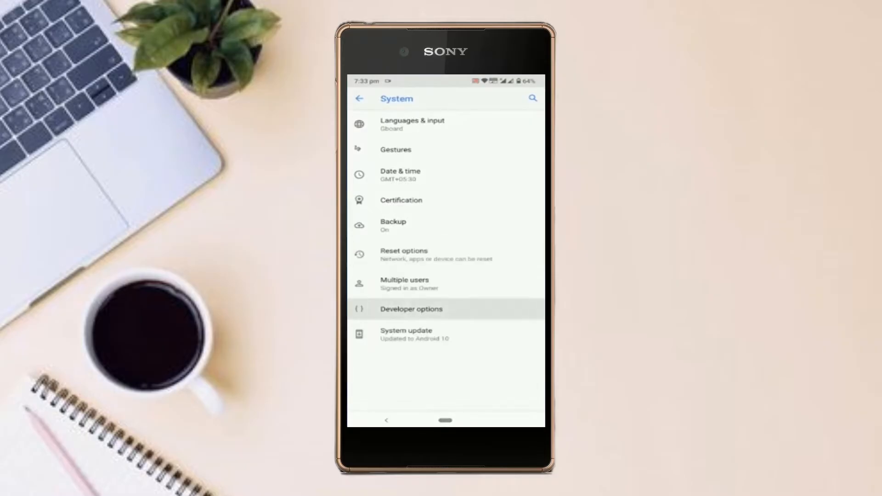
left_click(411, 308)
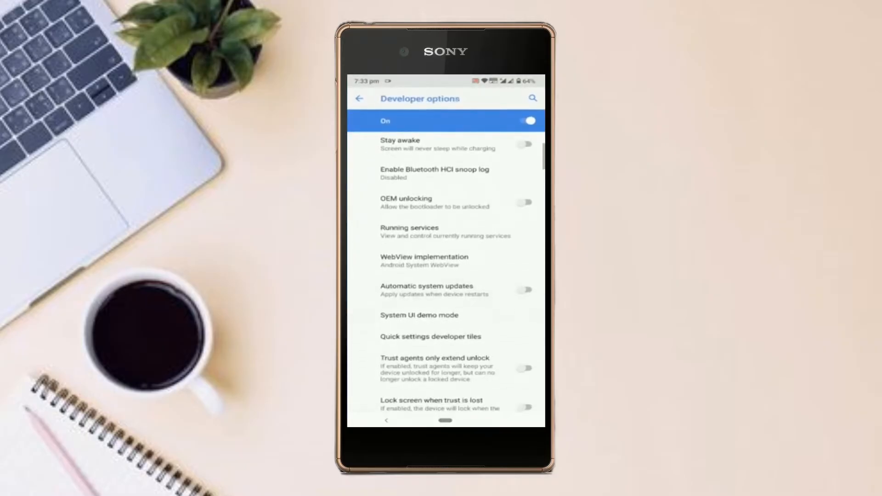
scroll("down", 3)
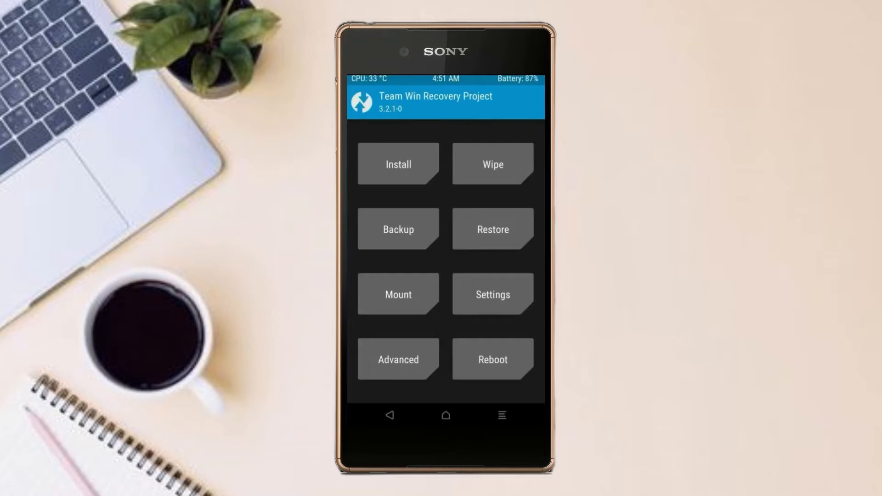
- Run a full TWRP backup of the phone and return to the recovery main menu
left_click(398, 229)
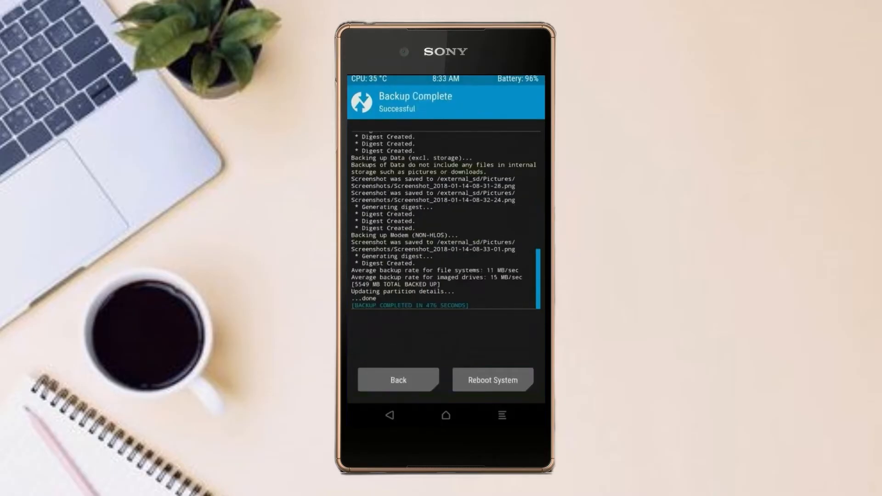
left_click(398, 380)
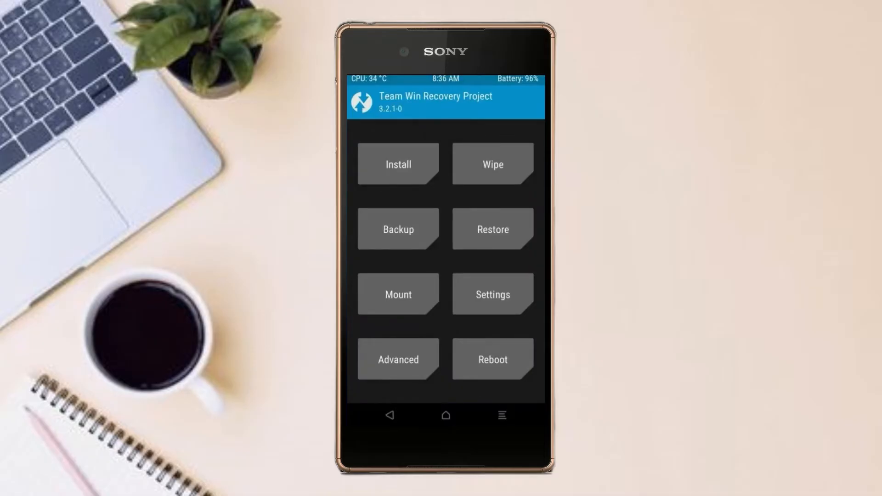
- Perform a Factory Reset wipe of data, cache and Dalvik, then return to the main menu
left_click(491, 164)
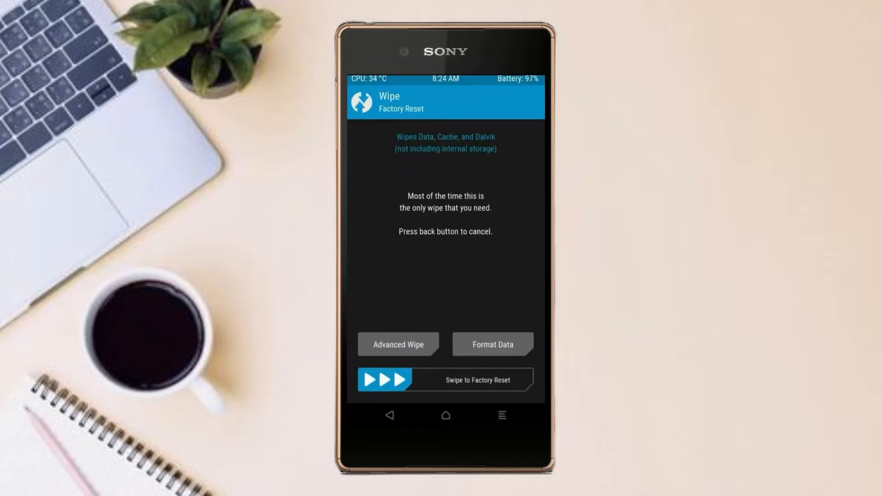
left_click(398, 345)
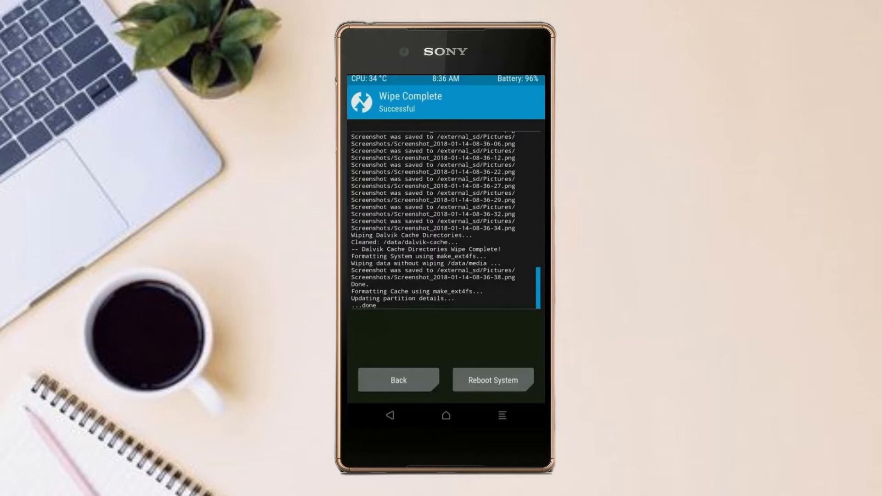
left_click(398, 380)
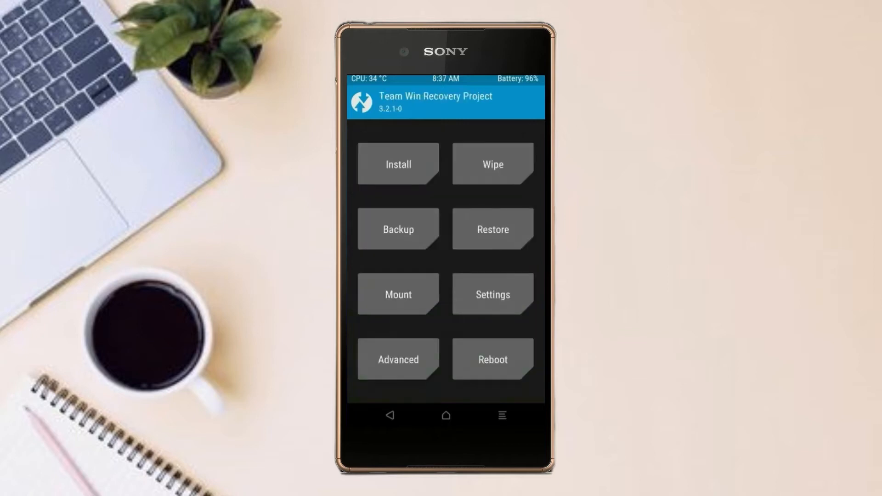
- Flash the Lineage OS ROM zip and Open GApps zip from the SD card
left_click(397, 163)
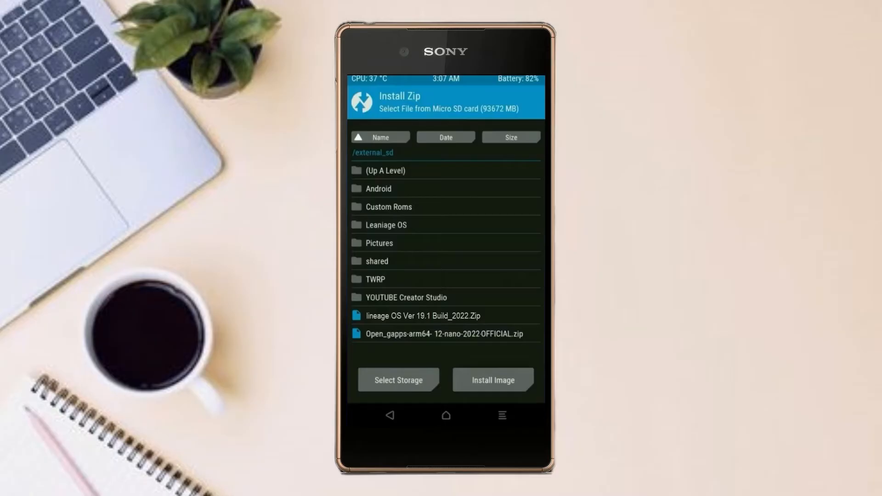
left_click(423, 316)
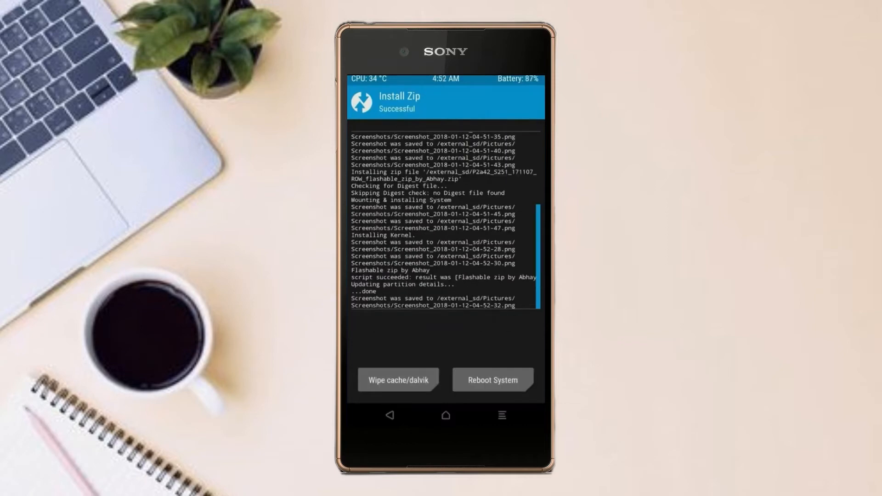
- Wipe cache and Dalvik after flashing and reboot into the new system
left_click(399, 380)
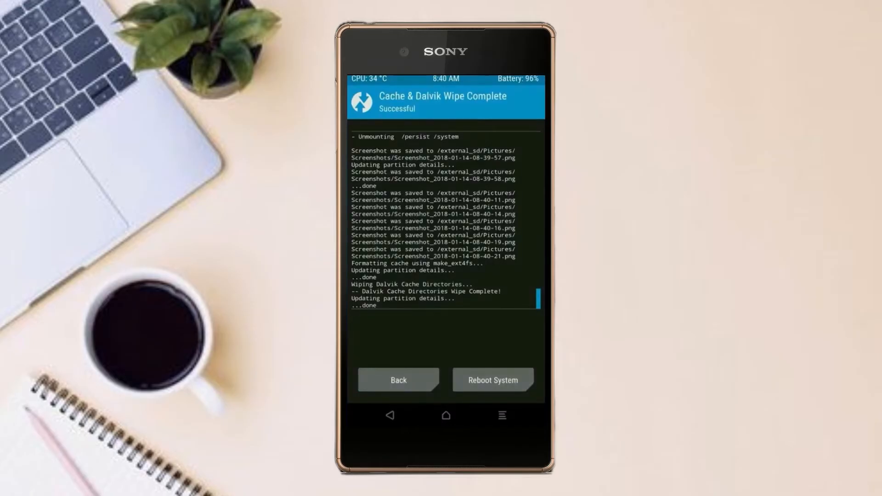
left_click(492, 380)
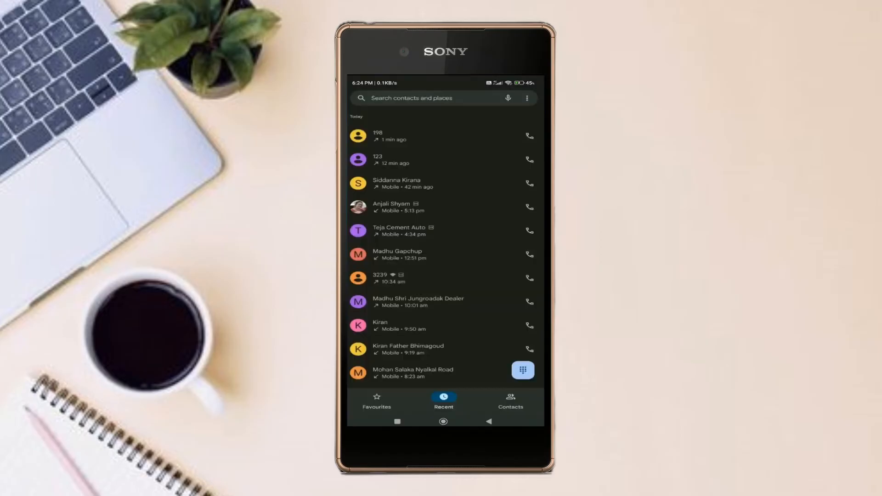
- Place and end a test call to 198, run a Google search, and play FAKE LOVE in Hungama
left_click(529, 136)
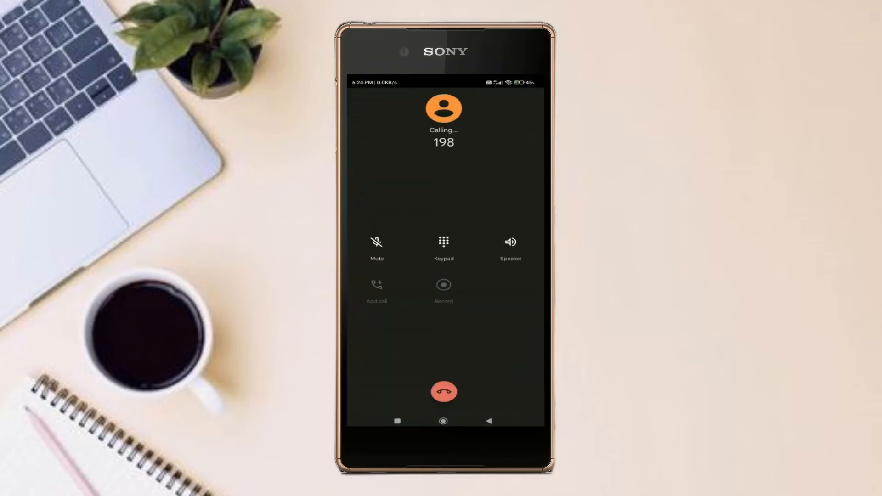
left_click(443, 391)
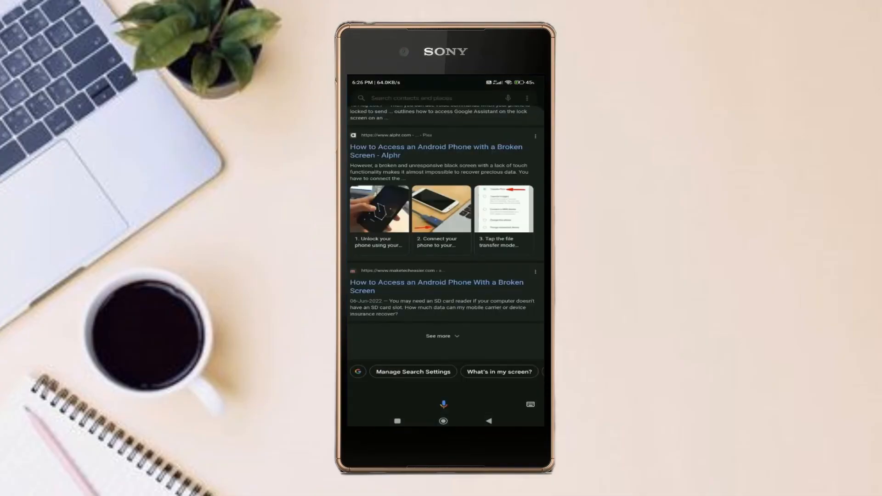
left_click(443, 422)
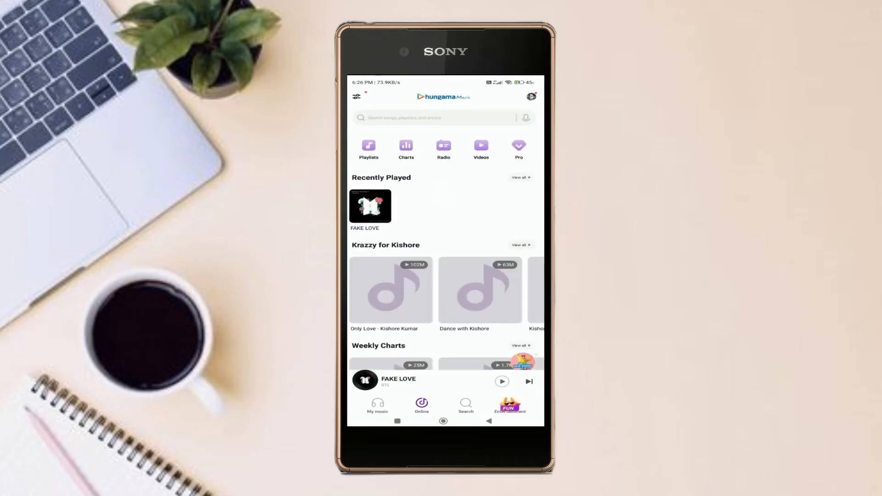
left_click(502, 381)
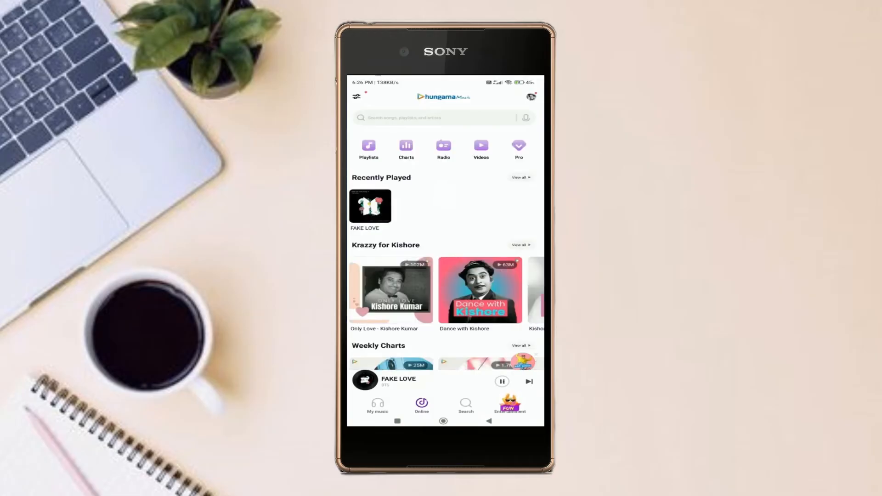